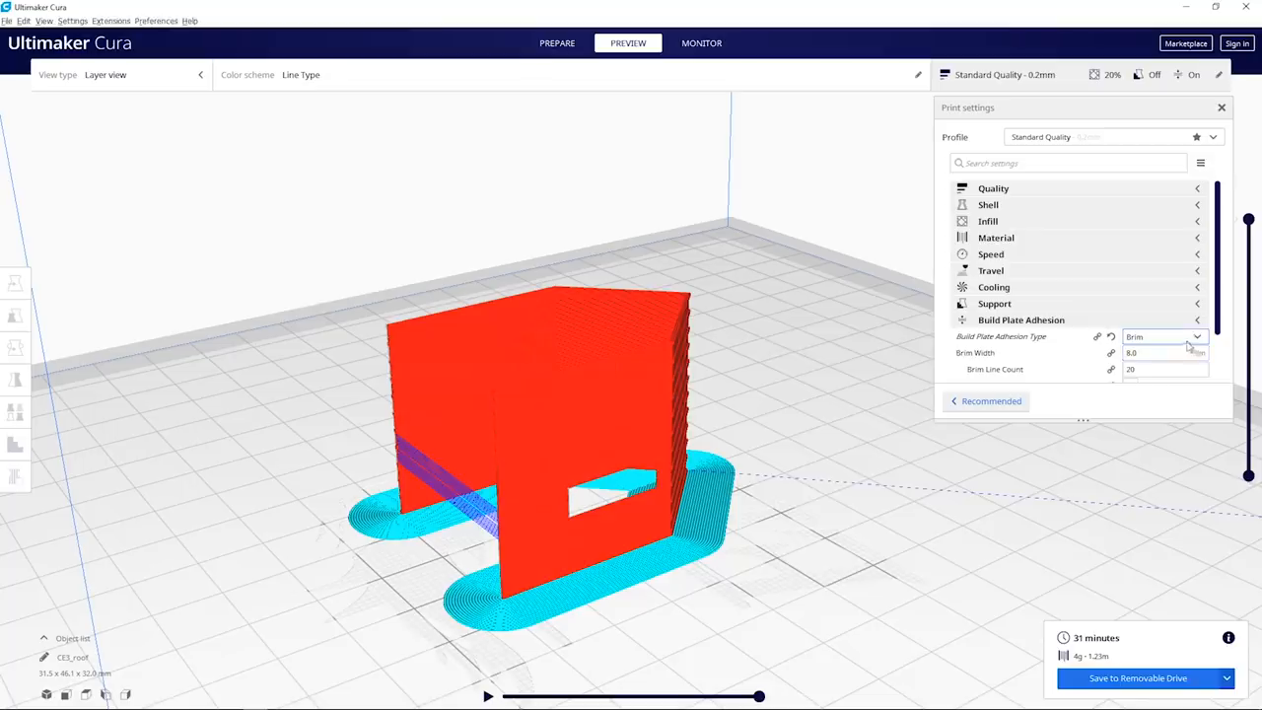
- Switch Build Plate Adhesion Type from Brim to Skirt and re-slice the model
click(1163, 335)
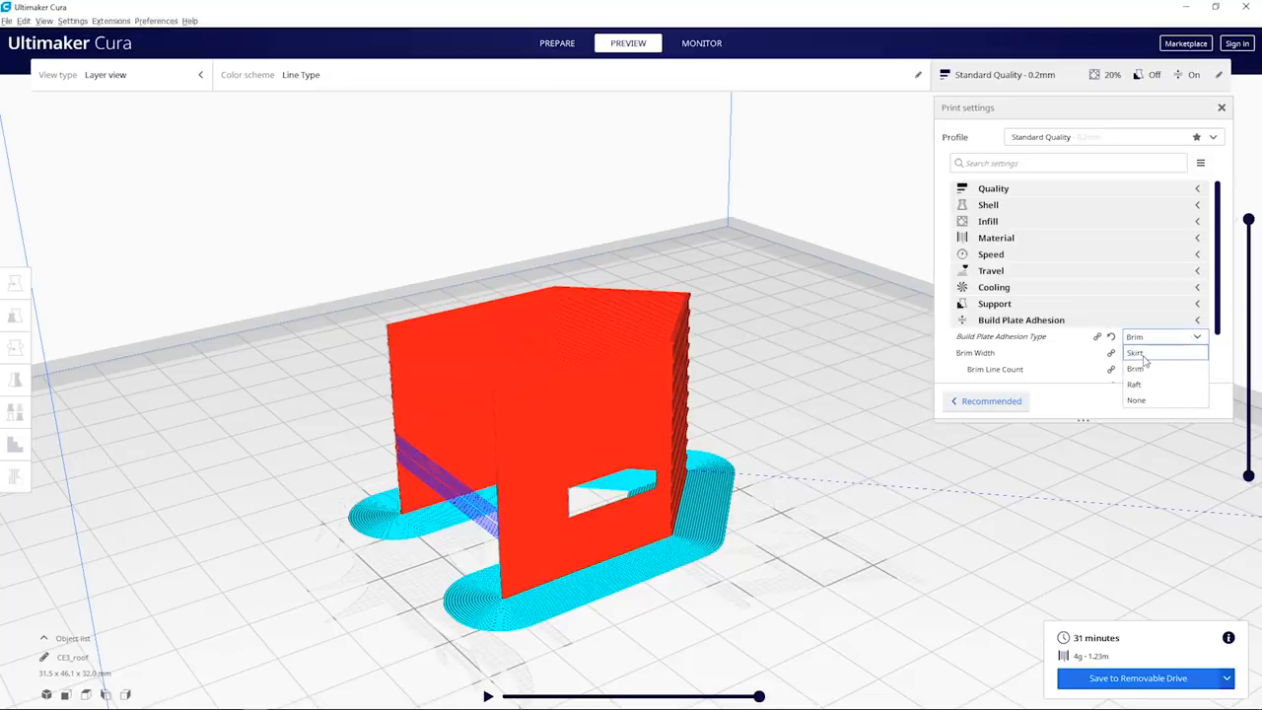
click(1136, 351)
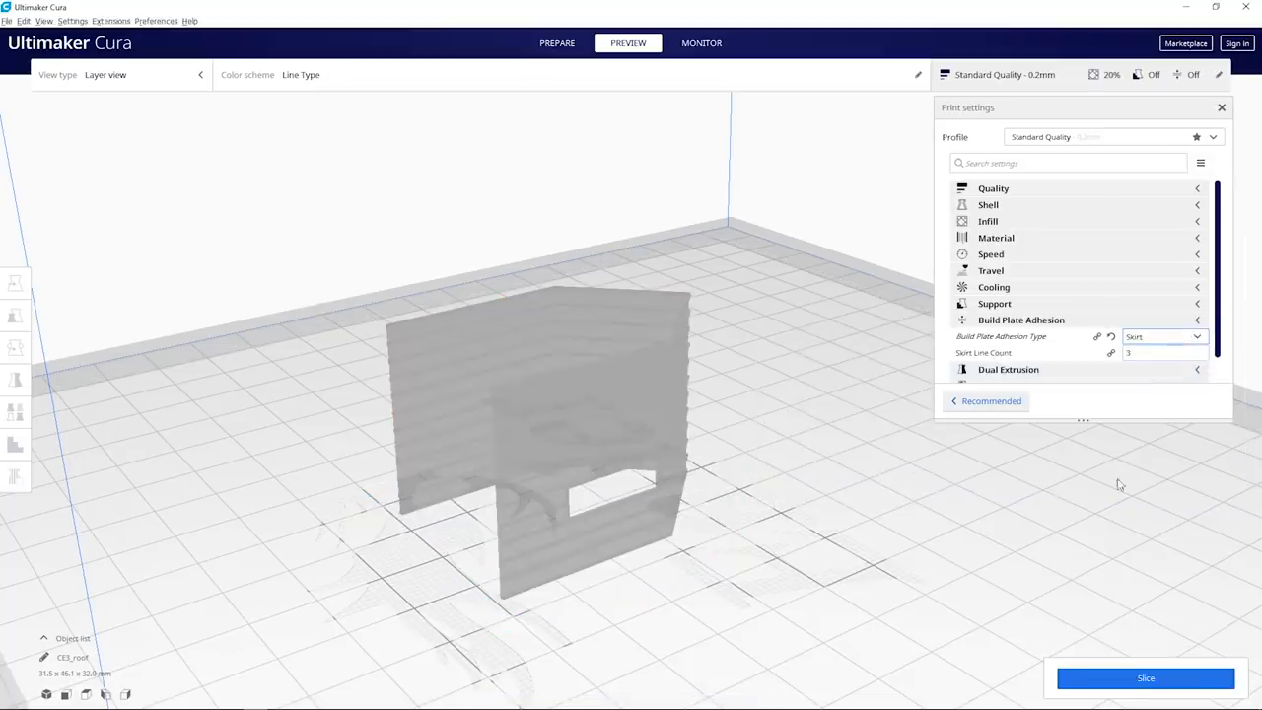
click(1145, 678)
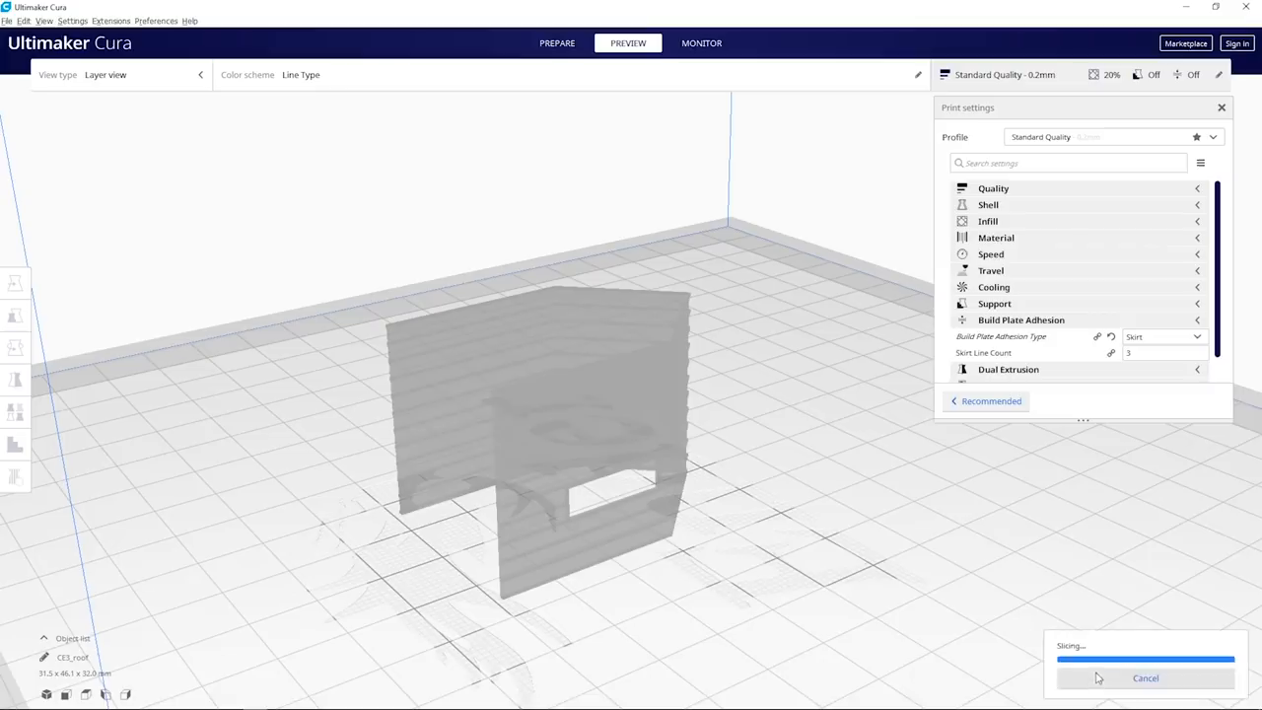